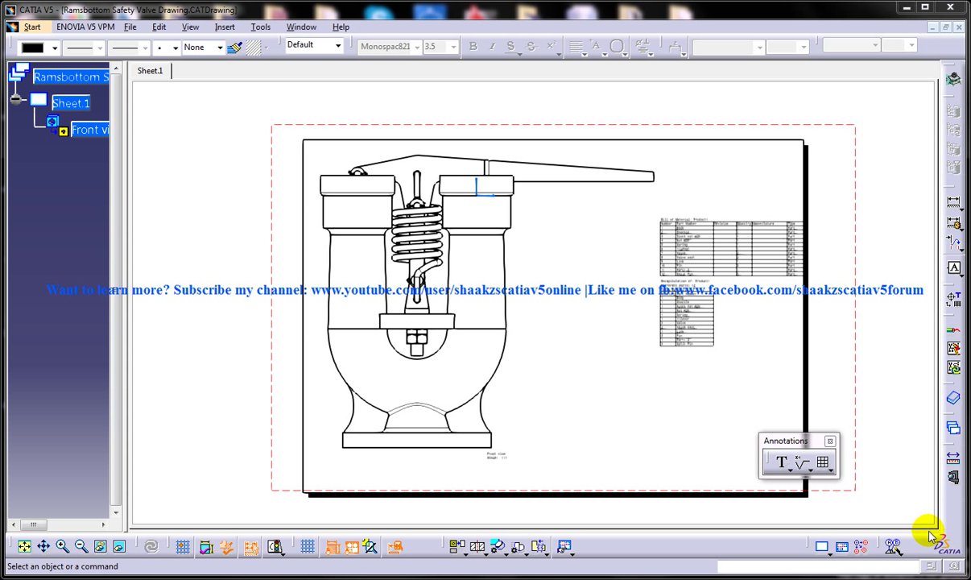
Step: Browse Insert > Generation, then list the open CATDrawing and CATProduct documents
{"action": "left_click", "coordinate": [226, 26]}
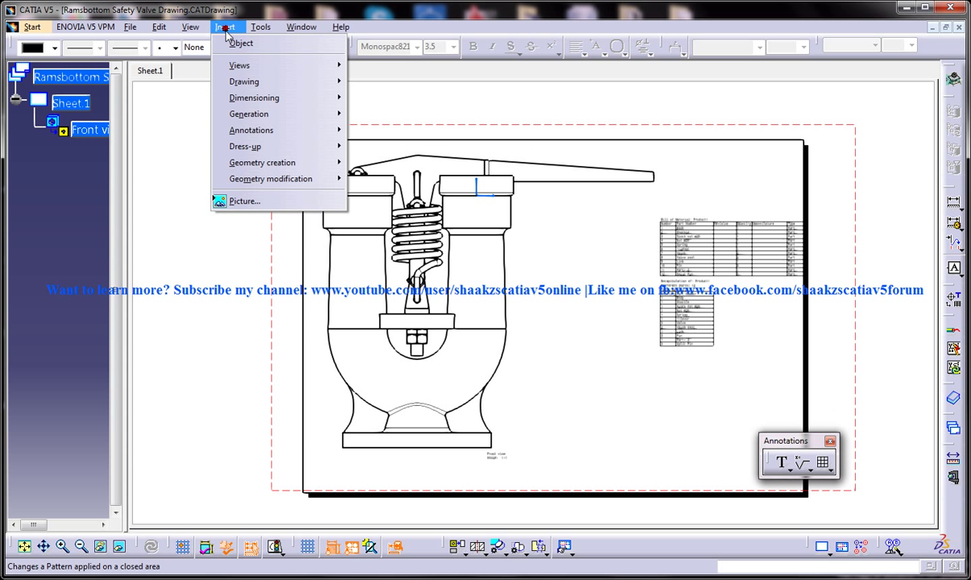
{"action": "mouse_move", "coordinate": [248, 113]}
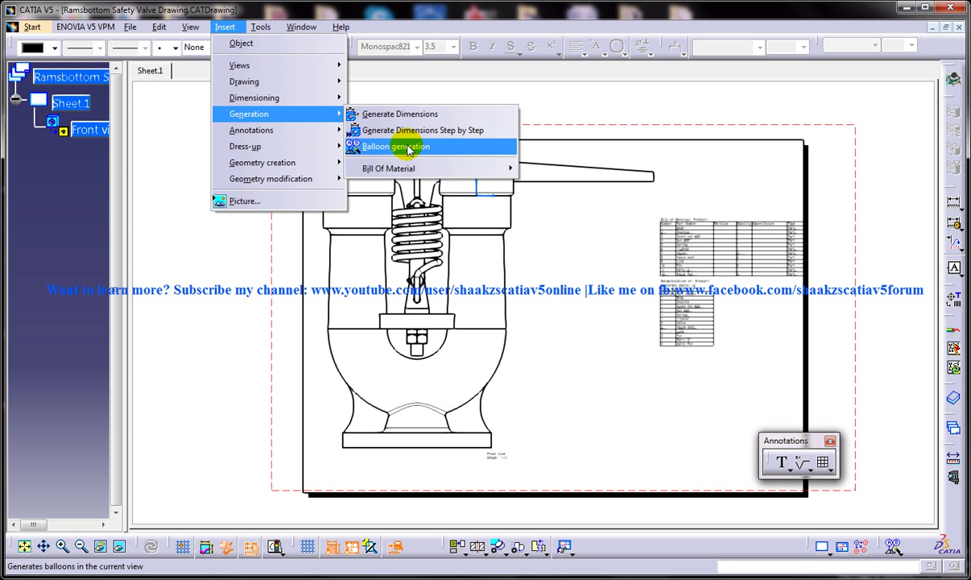
{"action": "left_click", "coordinate": [300, 25]}
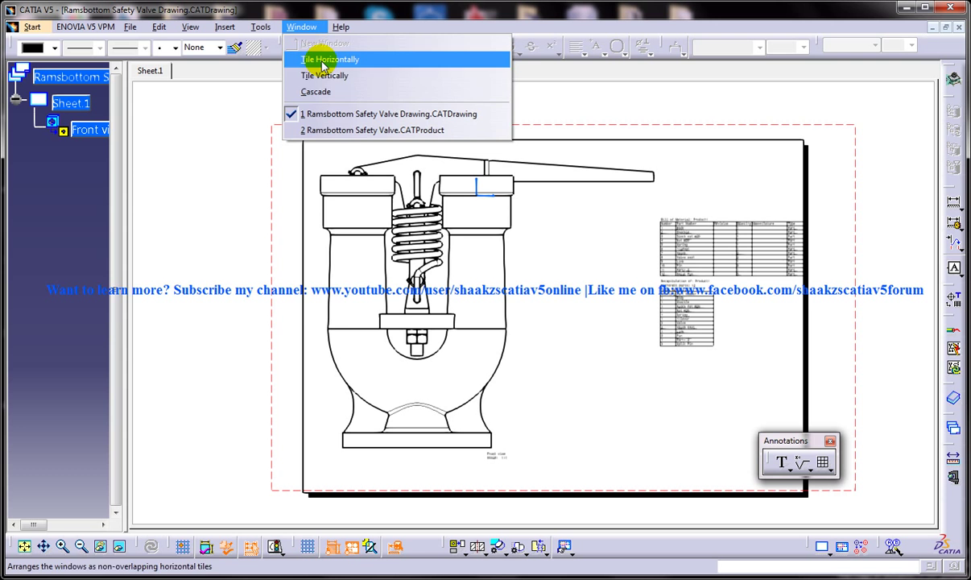
Step: Switch to the CATProduct and open Generate Numbering for Product1
{"action": "left_click", "coordinate": [372, 129]}
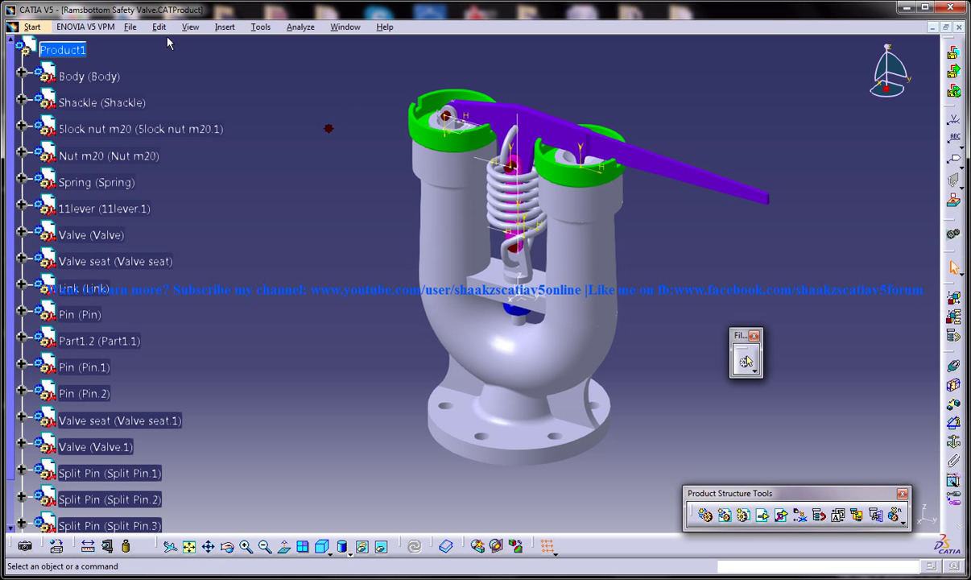
{"action": "left_click", "coordinate": [269, 26]}
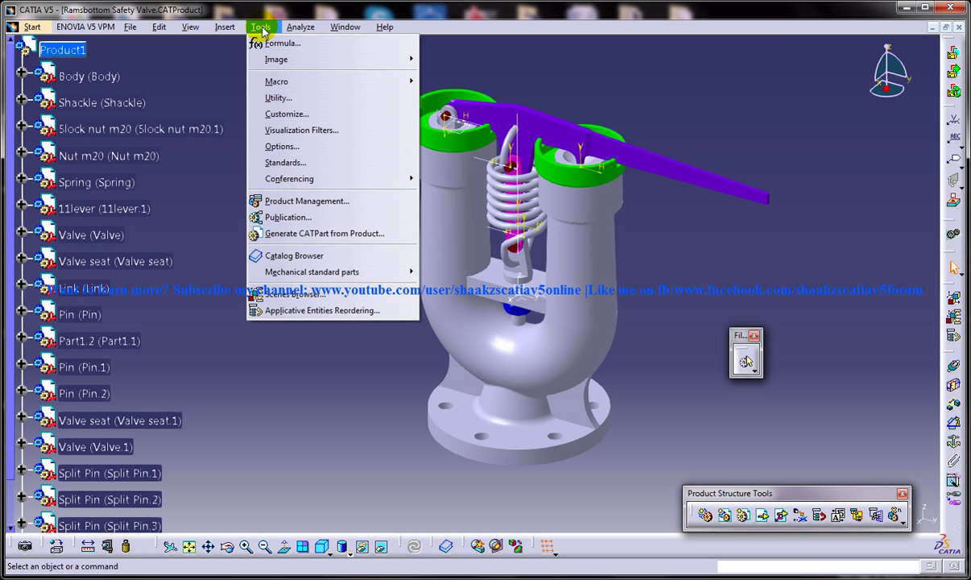
{"action": "mouse_move", "coordinate": [838, 516]}
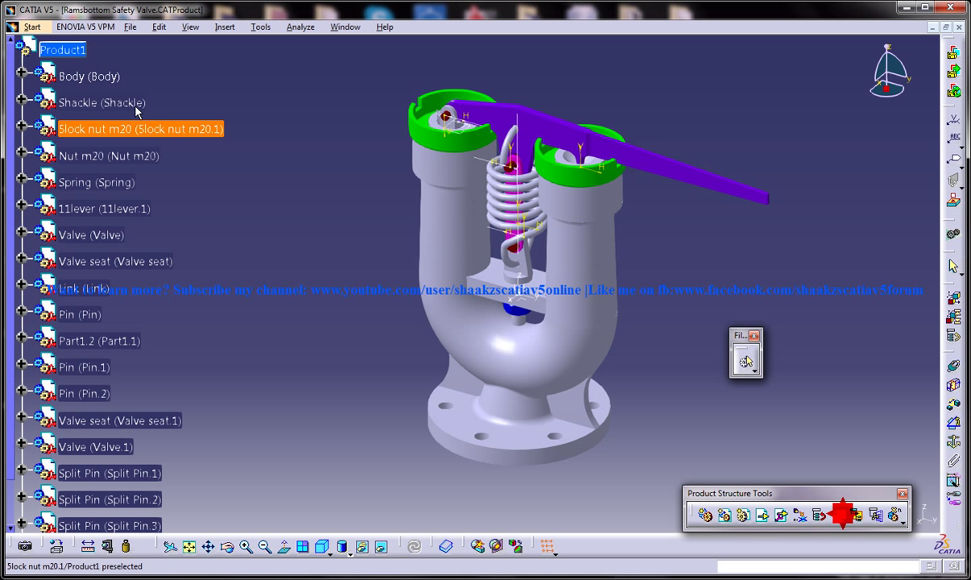
{"action": "left_click", "coordinate": [847, 516]}
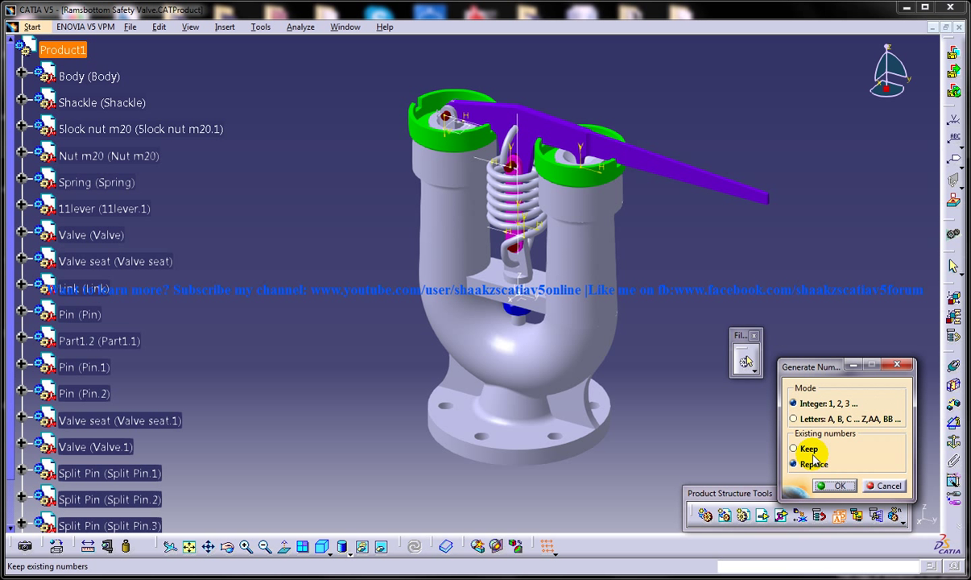
Step: Number the assembly parts in Integer mode, replacing existing numbers, and return to the drawing
{"action": "left_click", "coordinate": [792, 464]}
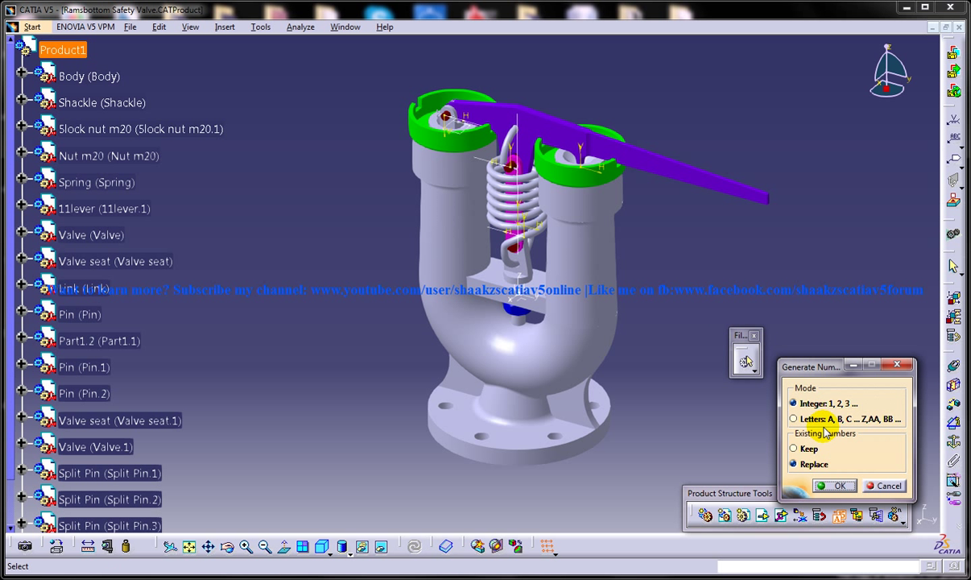
{"action": "left_click", "coordinate": [792, 418]}
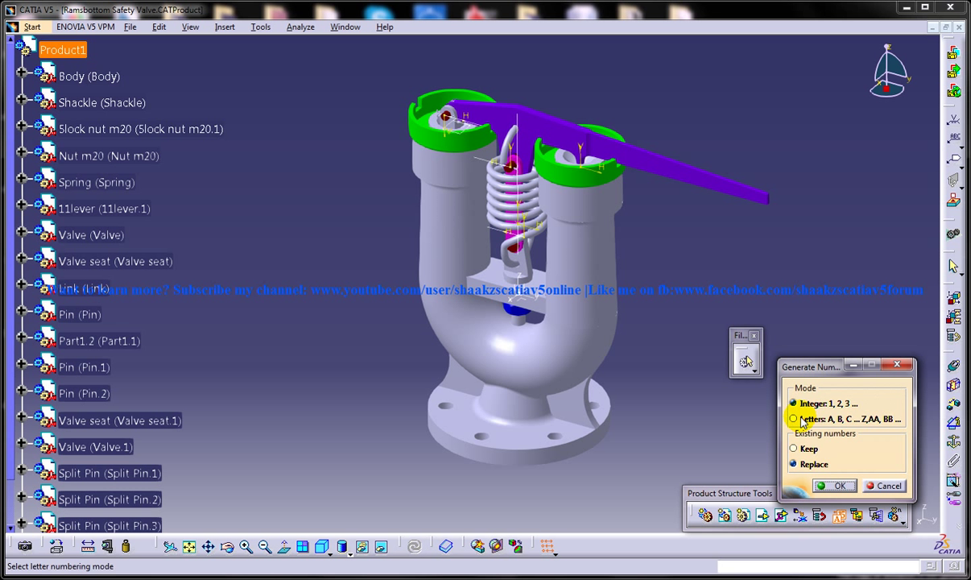
{"action": "left_click", "coordinate": [793, 402]}
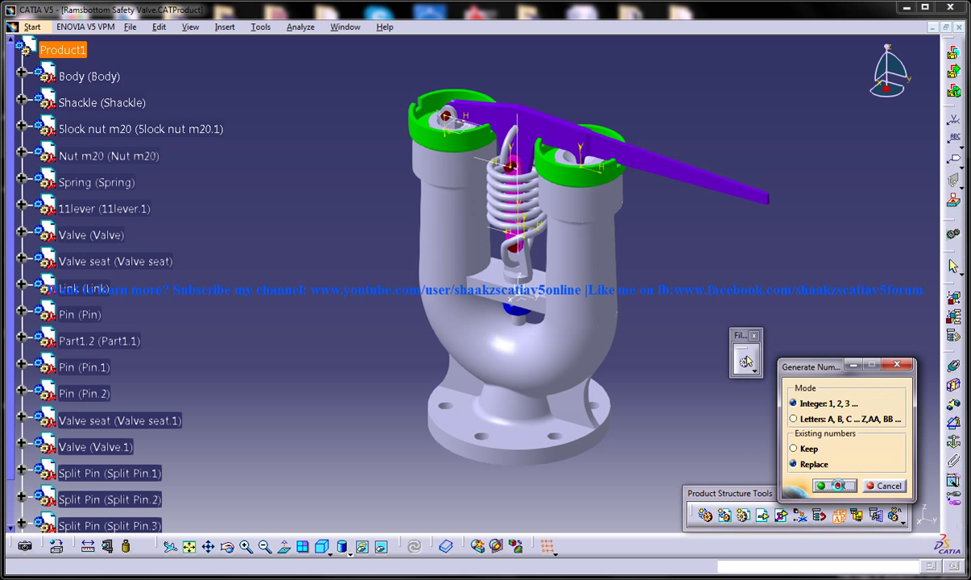
{"action": "left_click", "coordinate": [332, 26]}
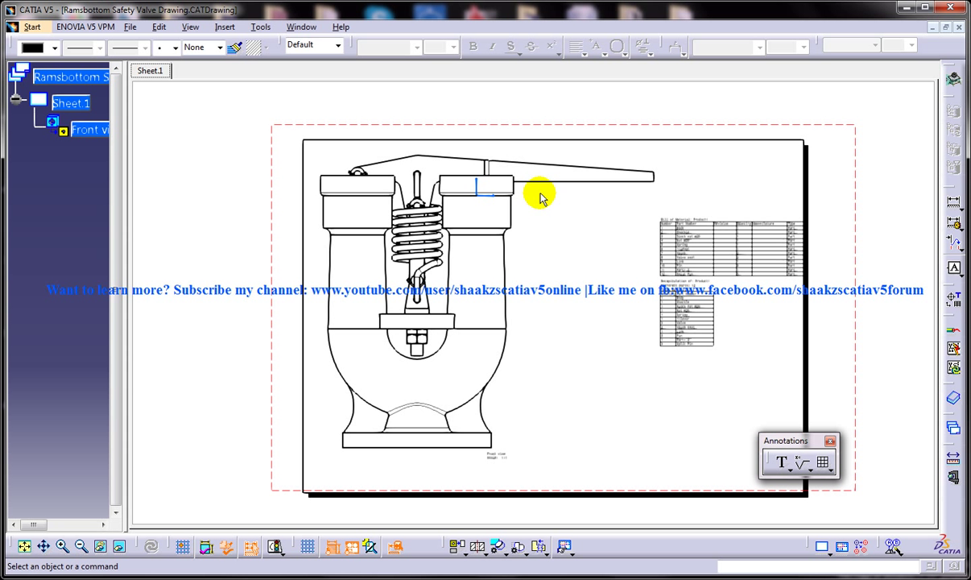
{"action": "left_click", "coordinate": [226, 25]}
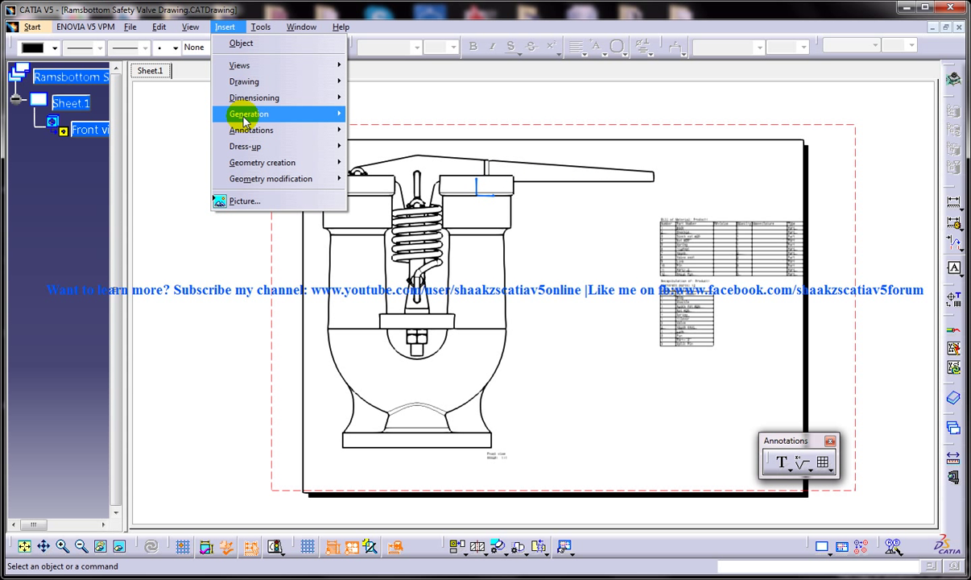
{"action": "mouse_move", "coordinate": [393, 148]}
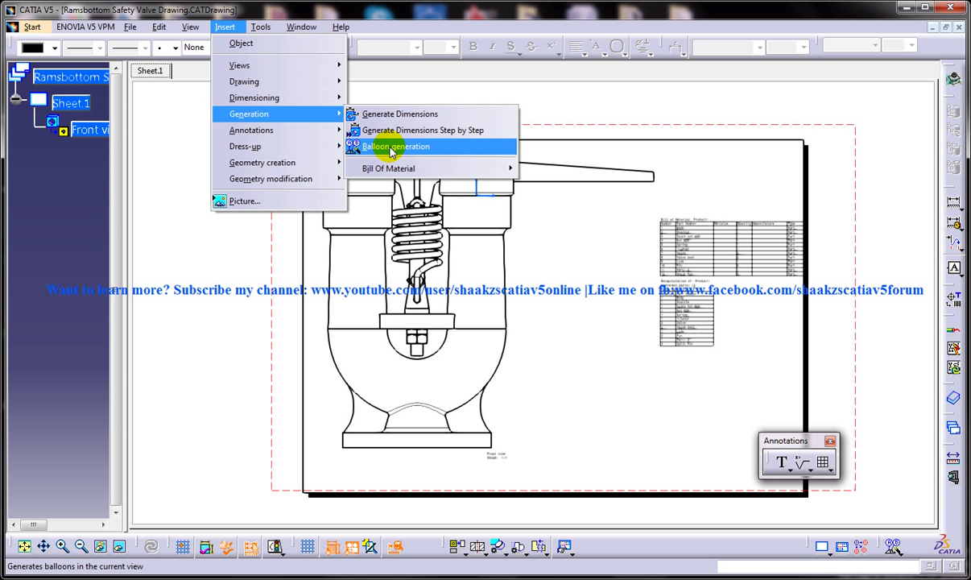
{"action": "left_click", "coordinate": [396, 145]}
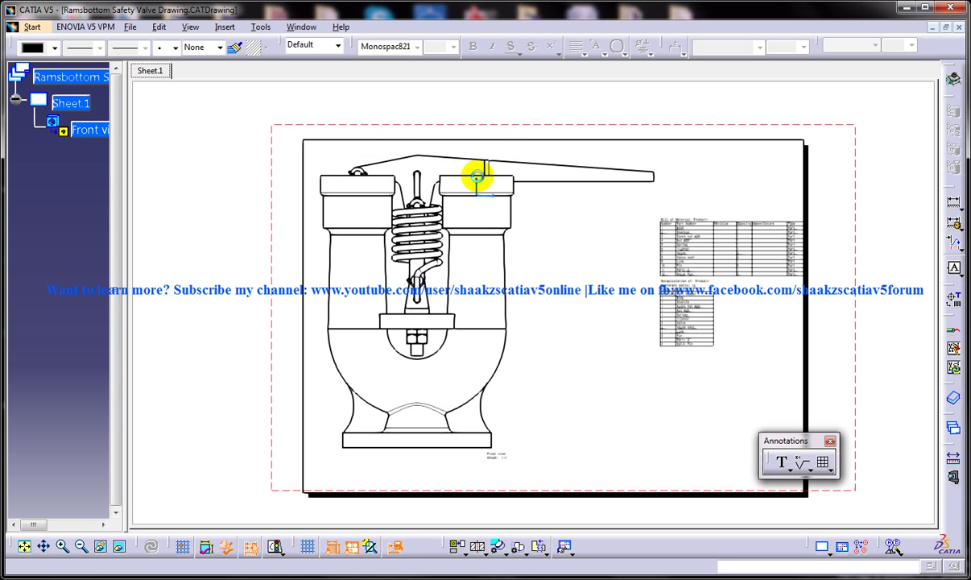